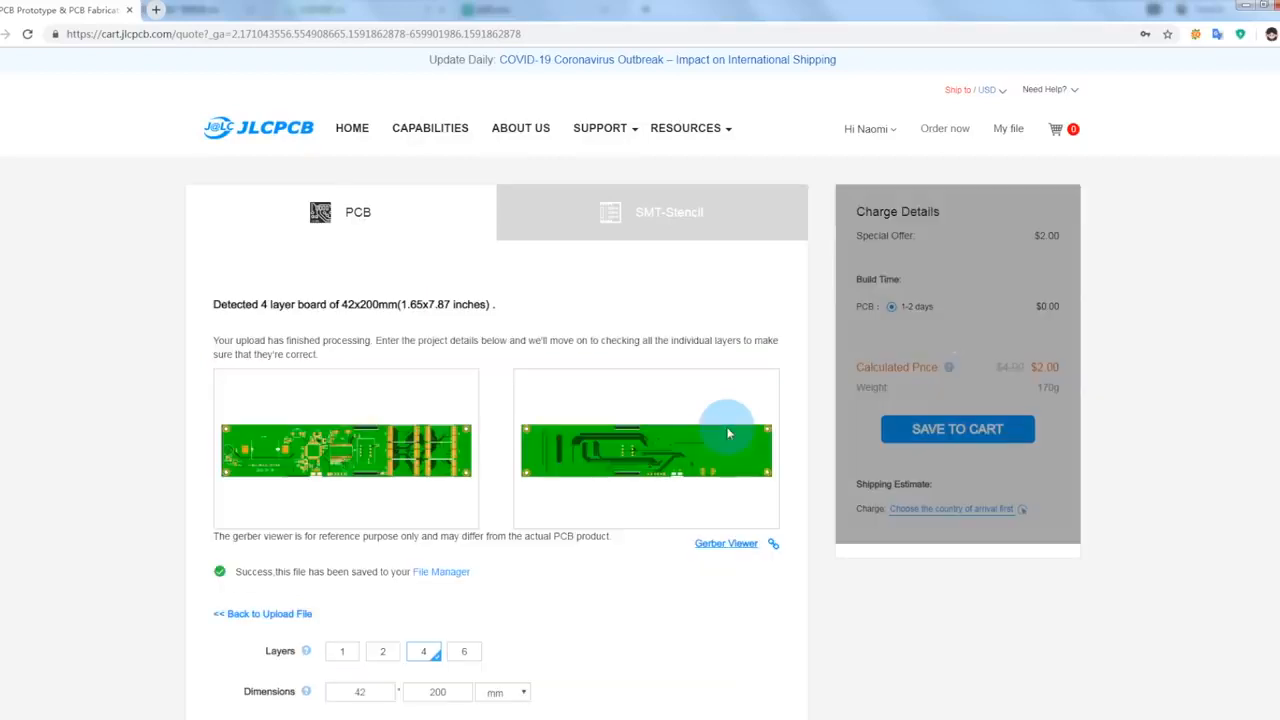
# - Enable top-side SMT assembly with an SMT quantity of 2 boards and confirm
pyautogui.scroll(-3)
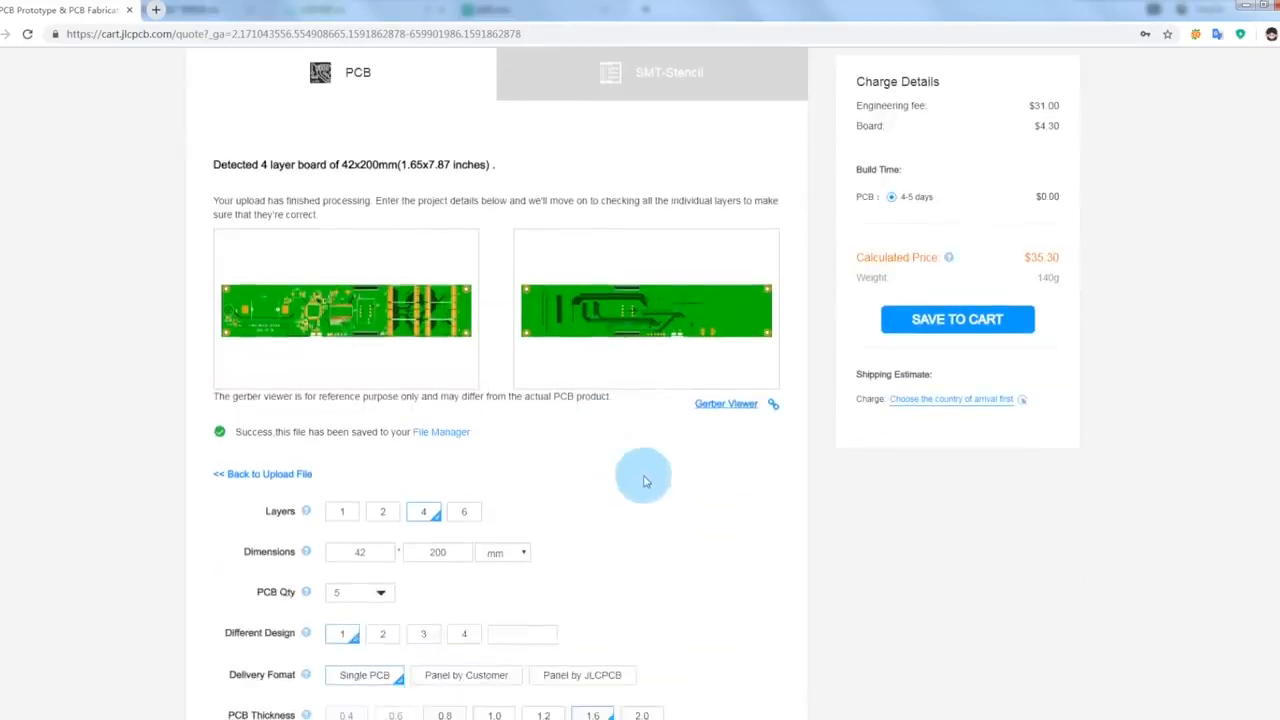
pyautogui.scroll(-3)
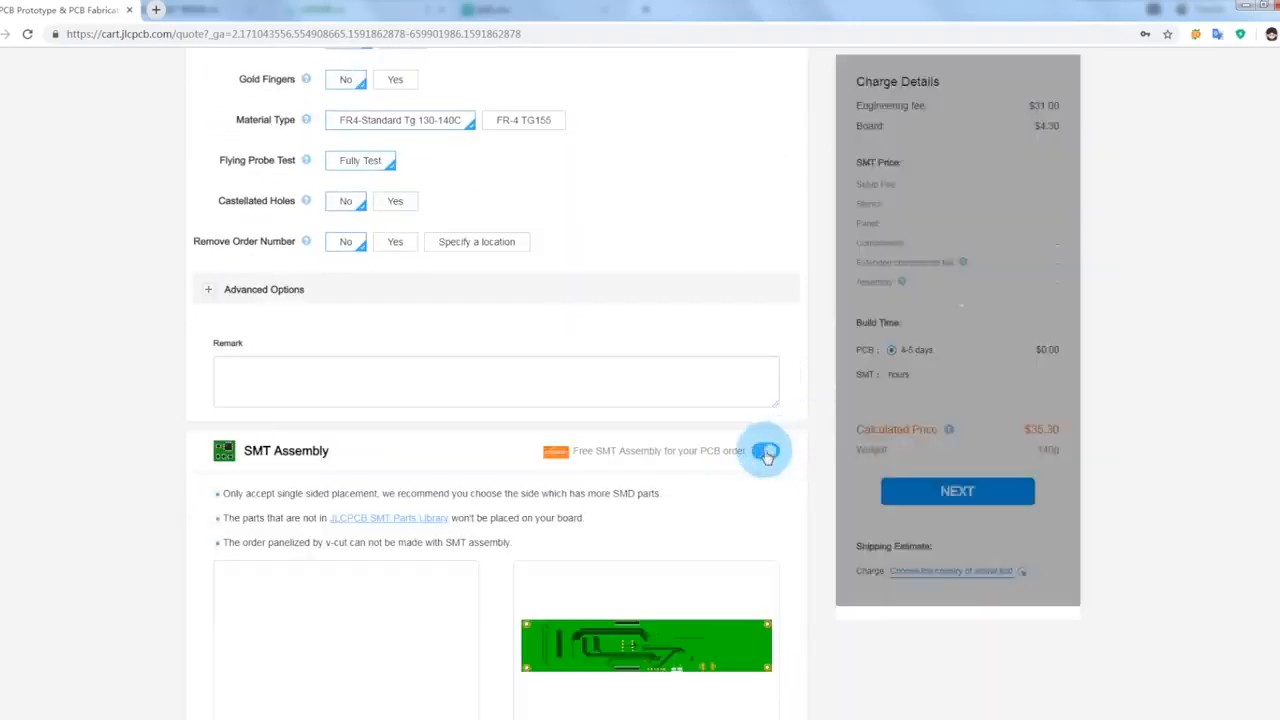
pyautogui.click(764, 450)
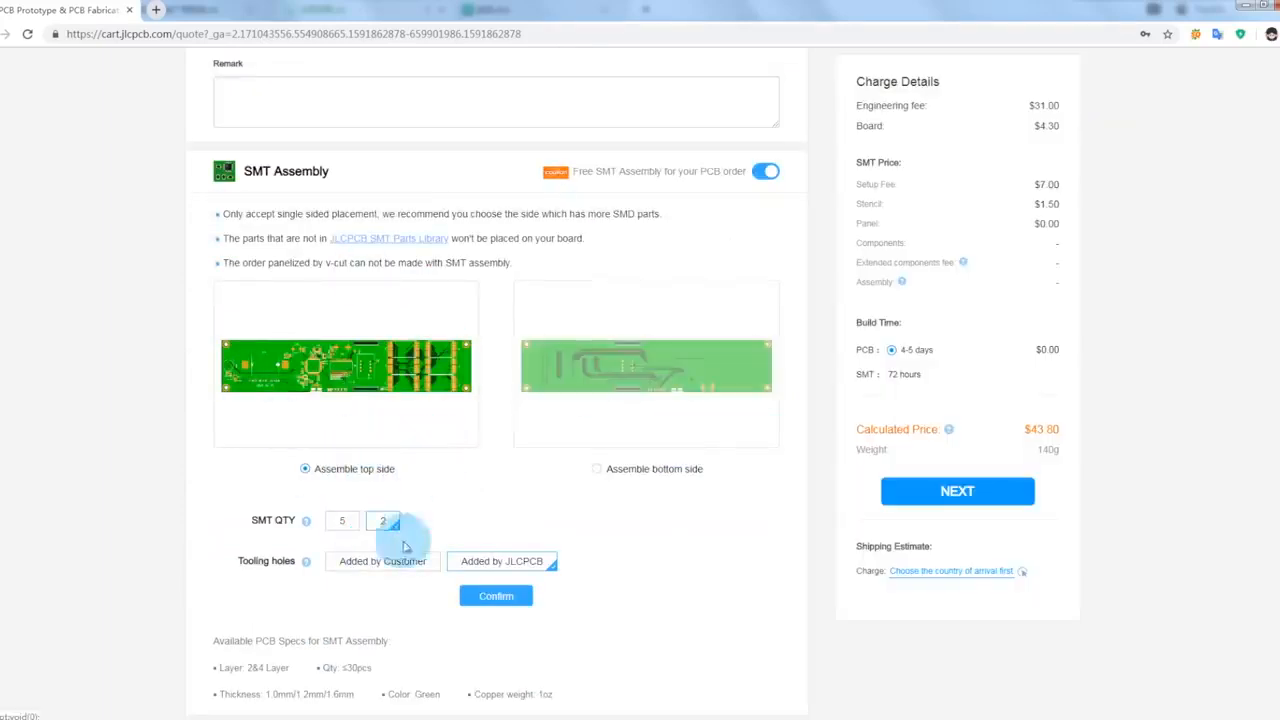
pyautogui.click(496, 595)
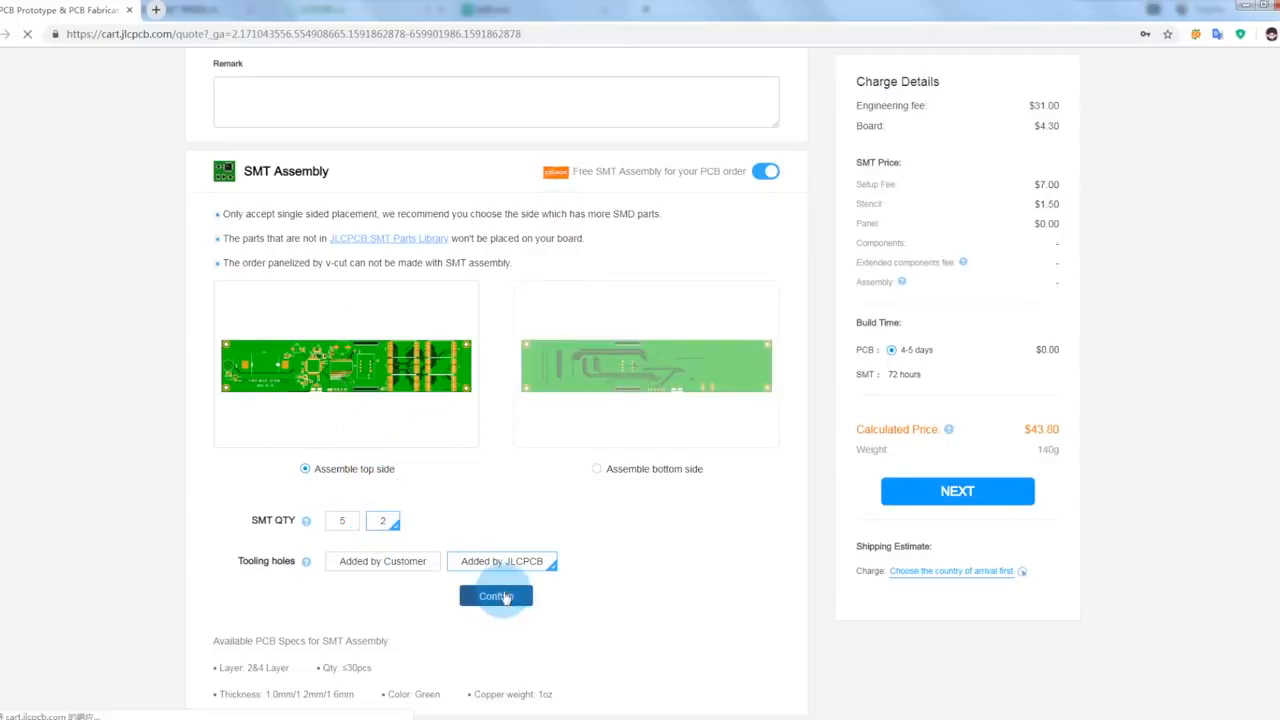
pyautogui.click(495, 595)
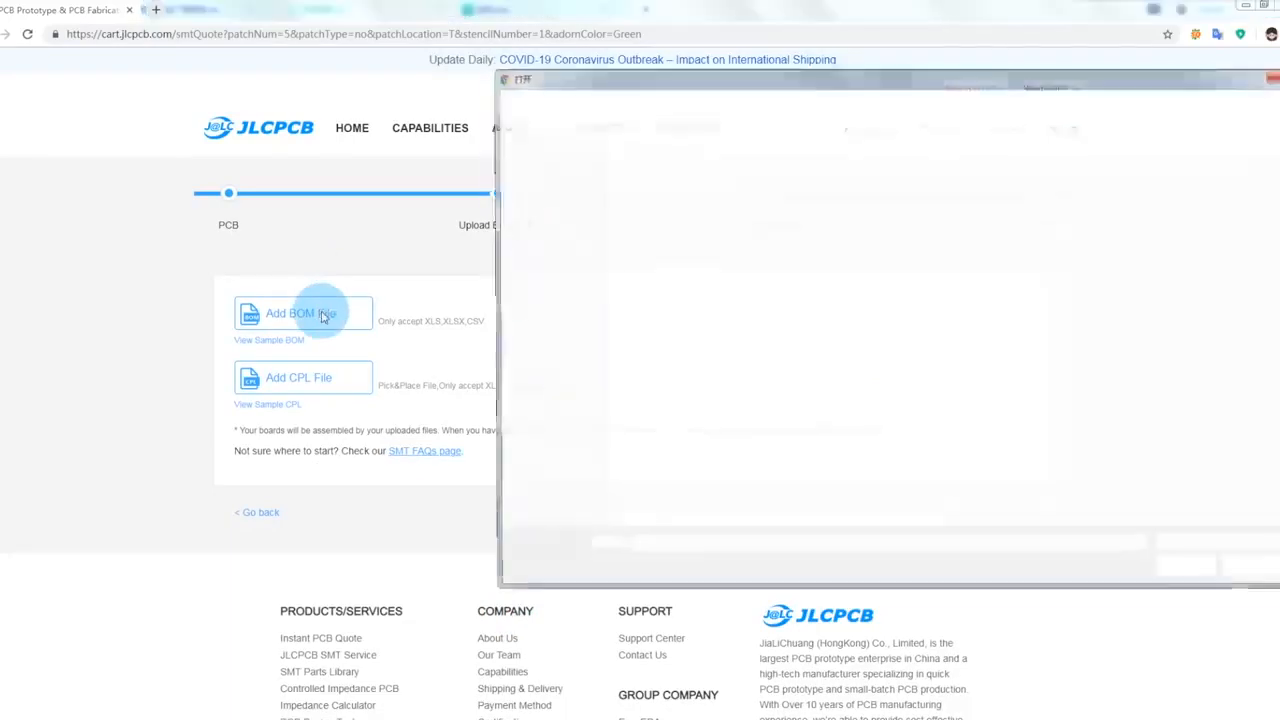
# - Upload the STM32_Blood_Oxygen BOM and CPL files and review the 17 matched parts
pyautogui.click(303, 313)
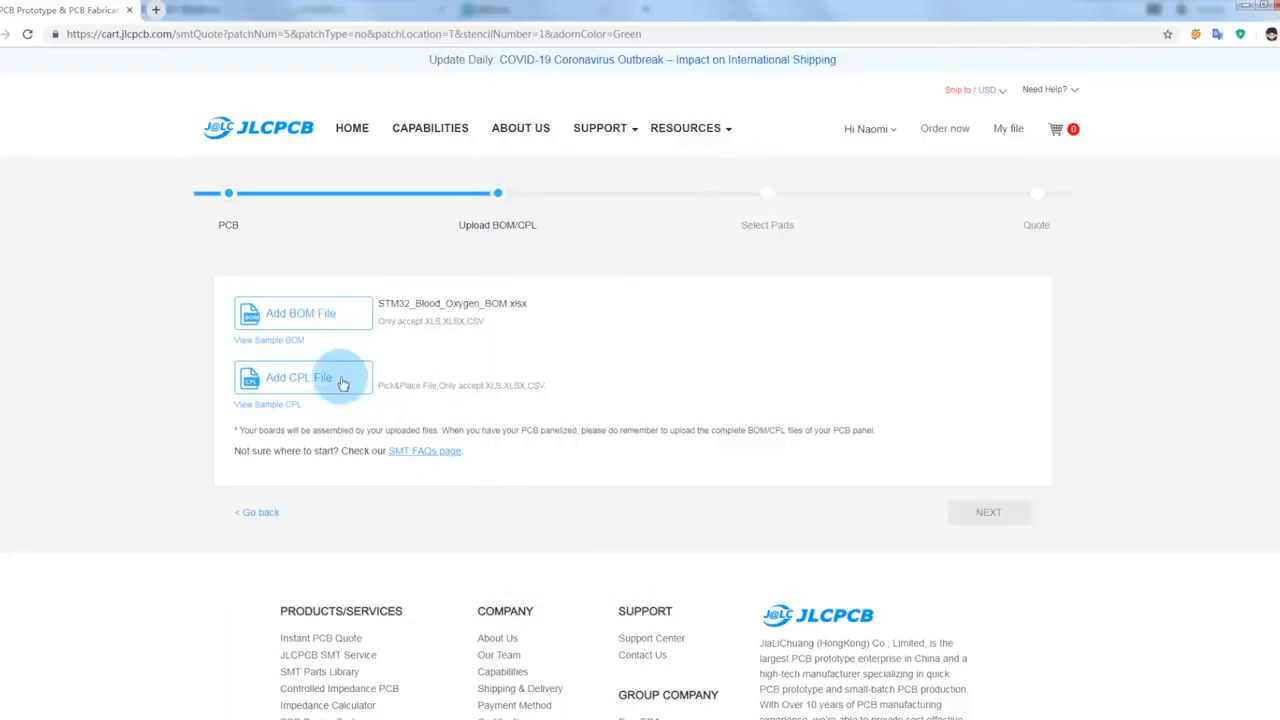
pyautogui.click(300, 378)
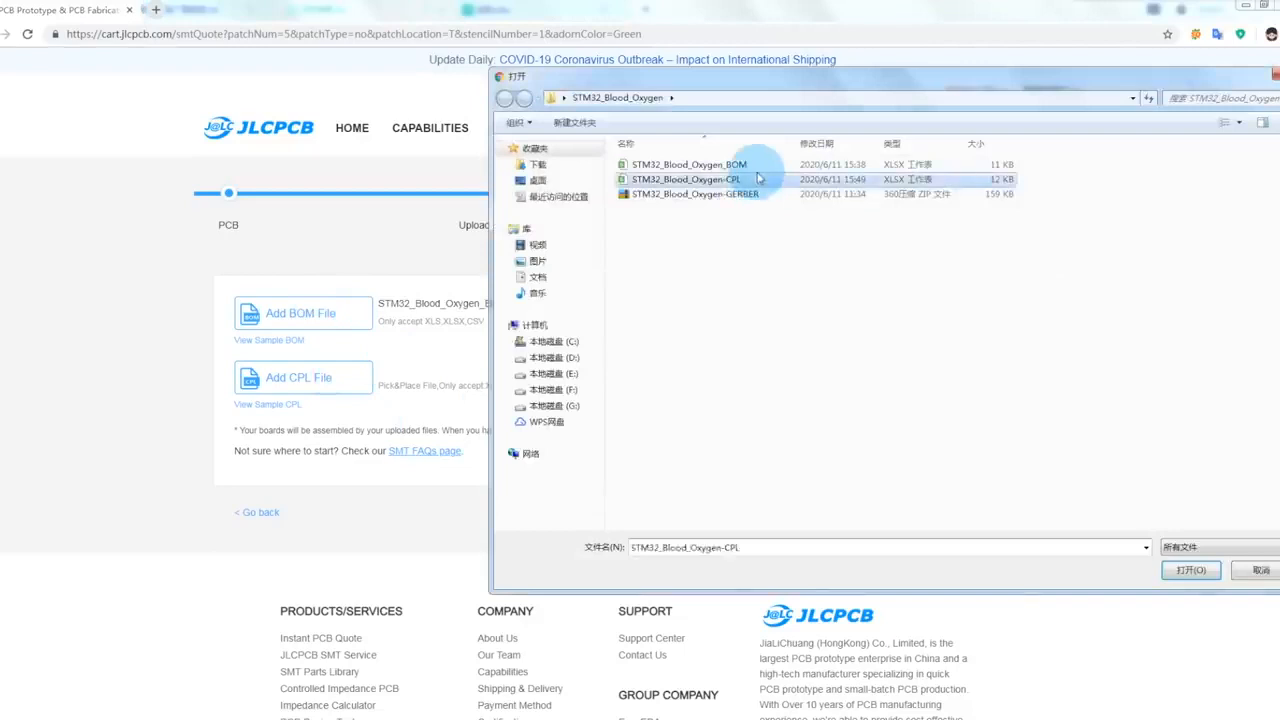
pyautogui.click(1190, 571)
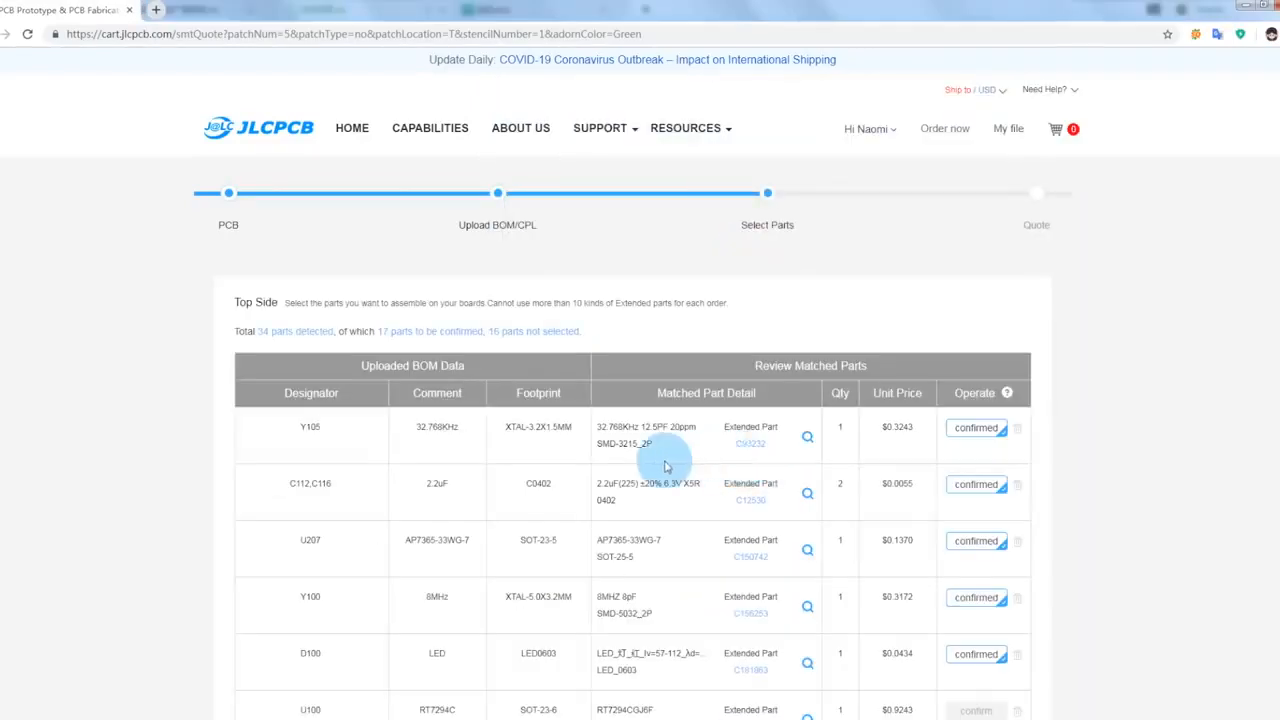
pyautogui.scroll(-3)
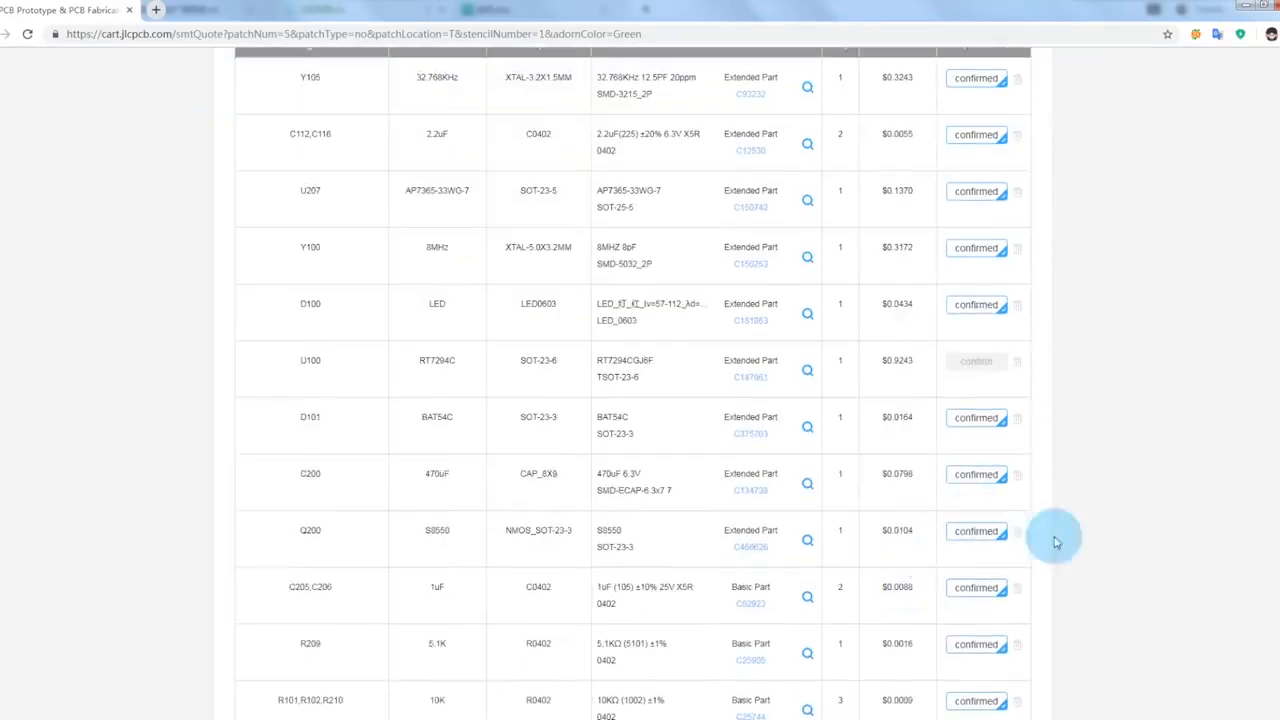
pyautogui.scroll(-3)
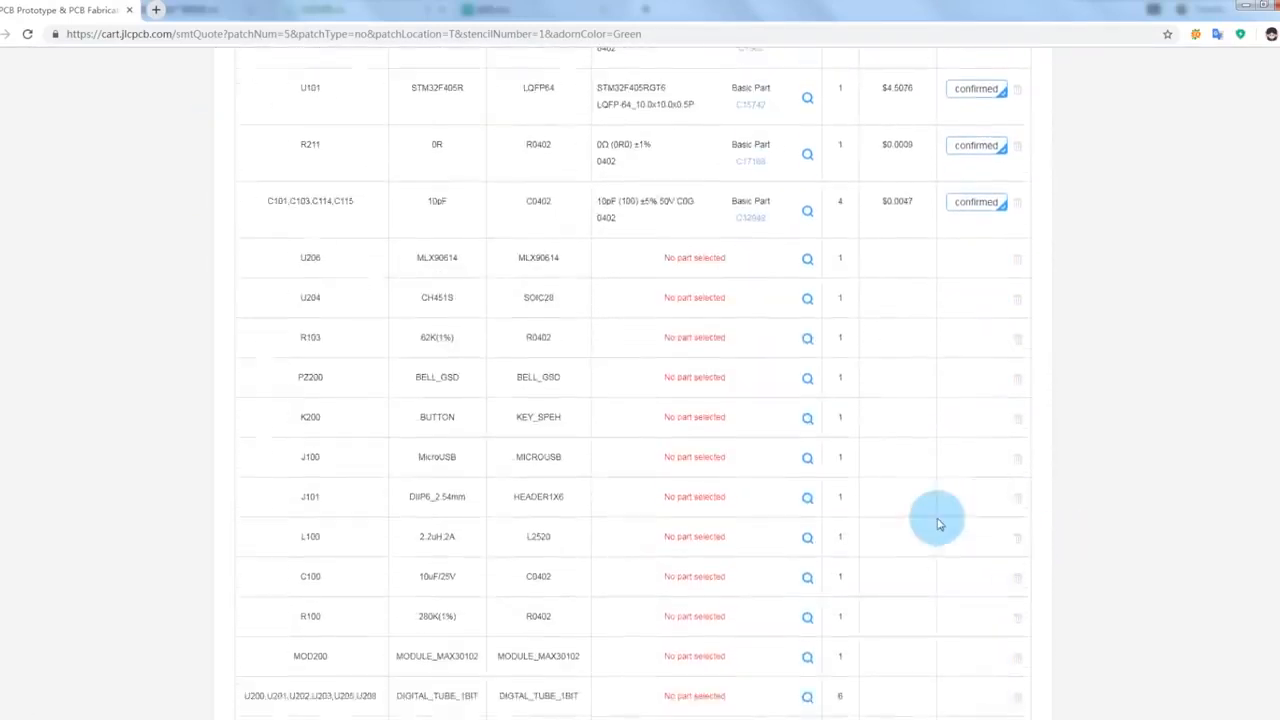
pyautogui.scroll(-3)
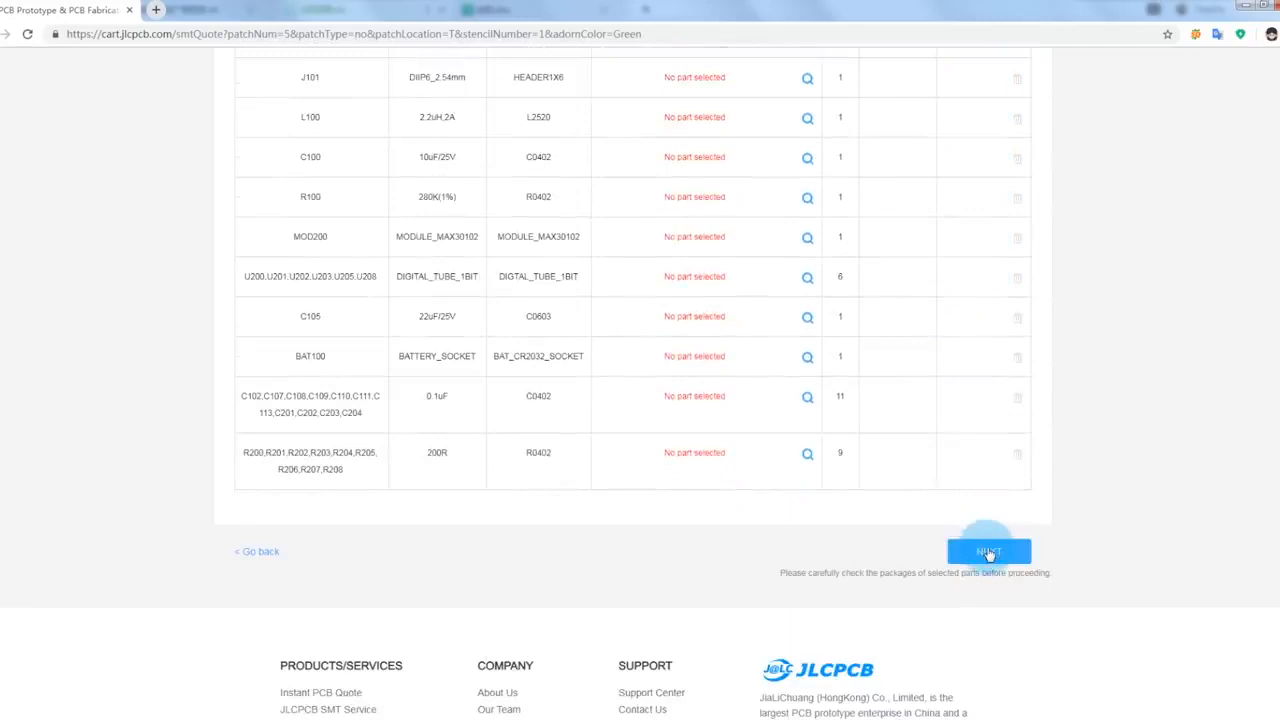
pyautogui.click(989, 550)
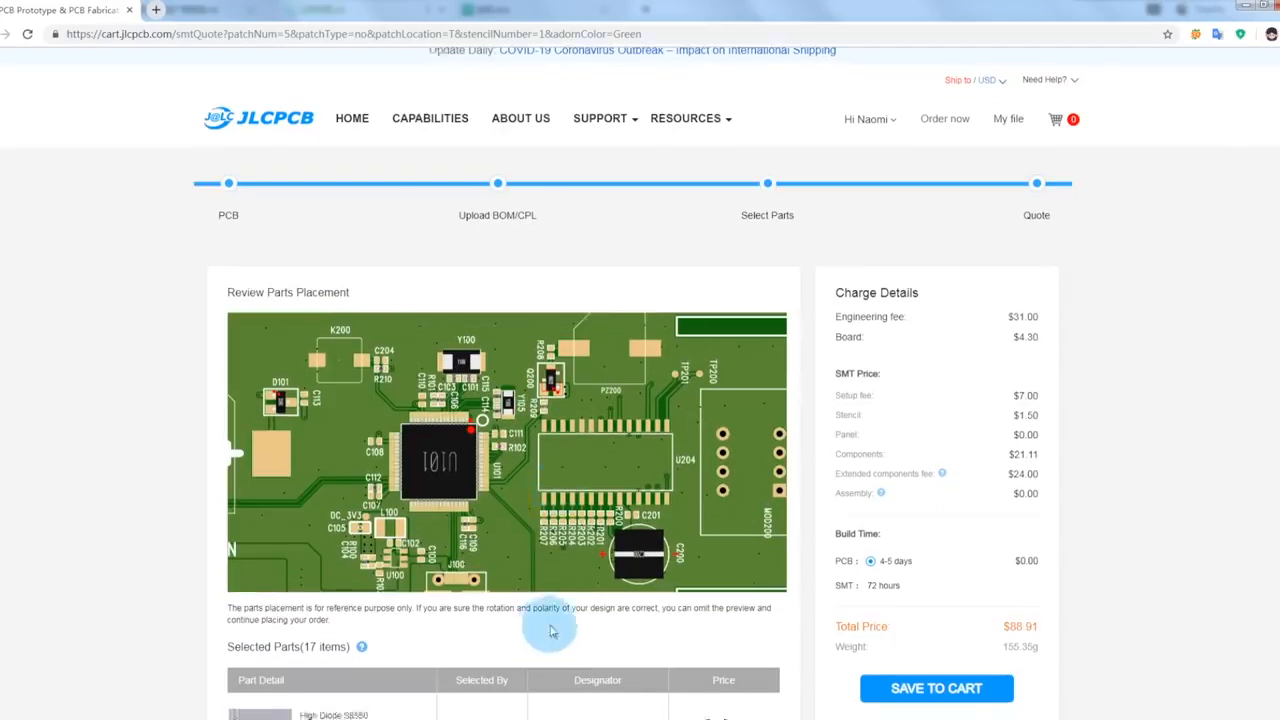
# - Review parts placement and the selected parts, then save the $88.91 order to cart
pyautogui.scroll(-3)
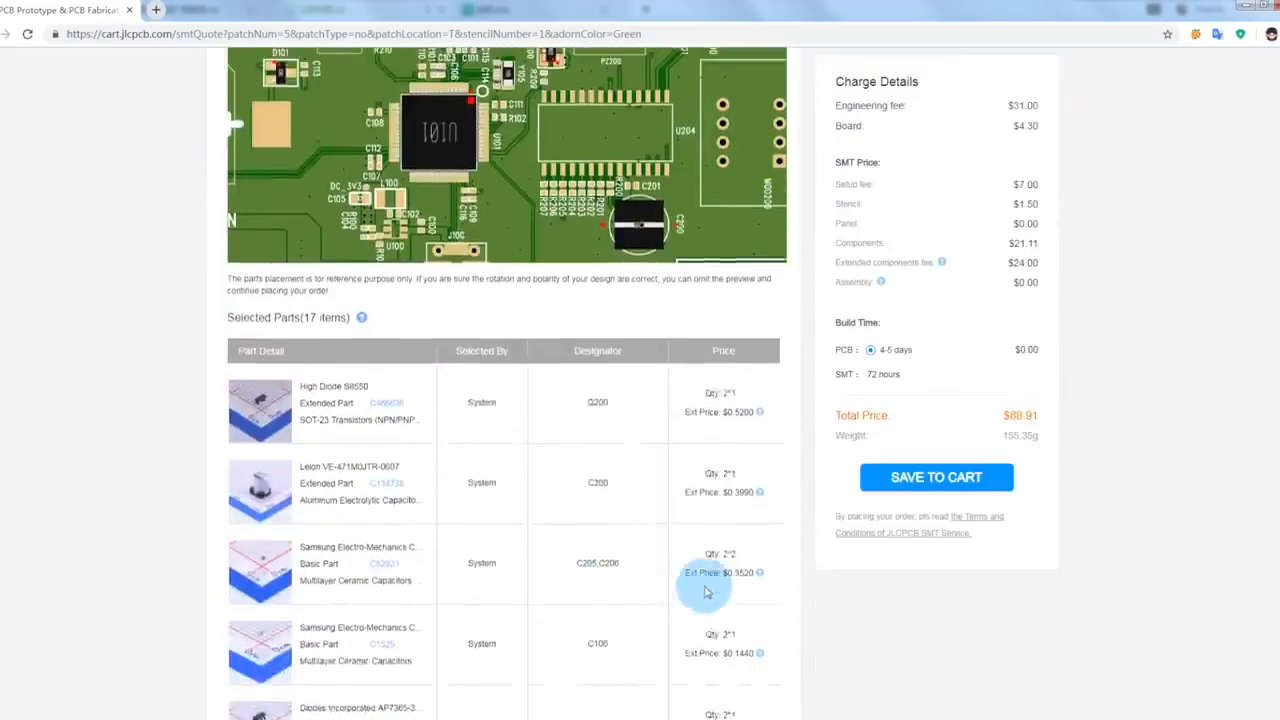
pyautogui.scroll(-3)
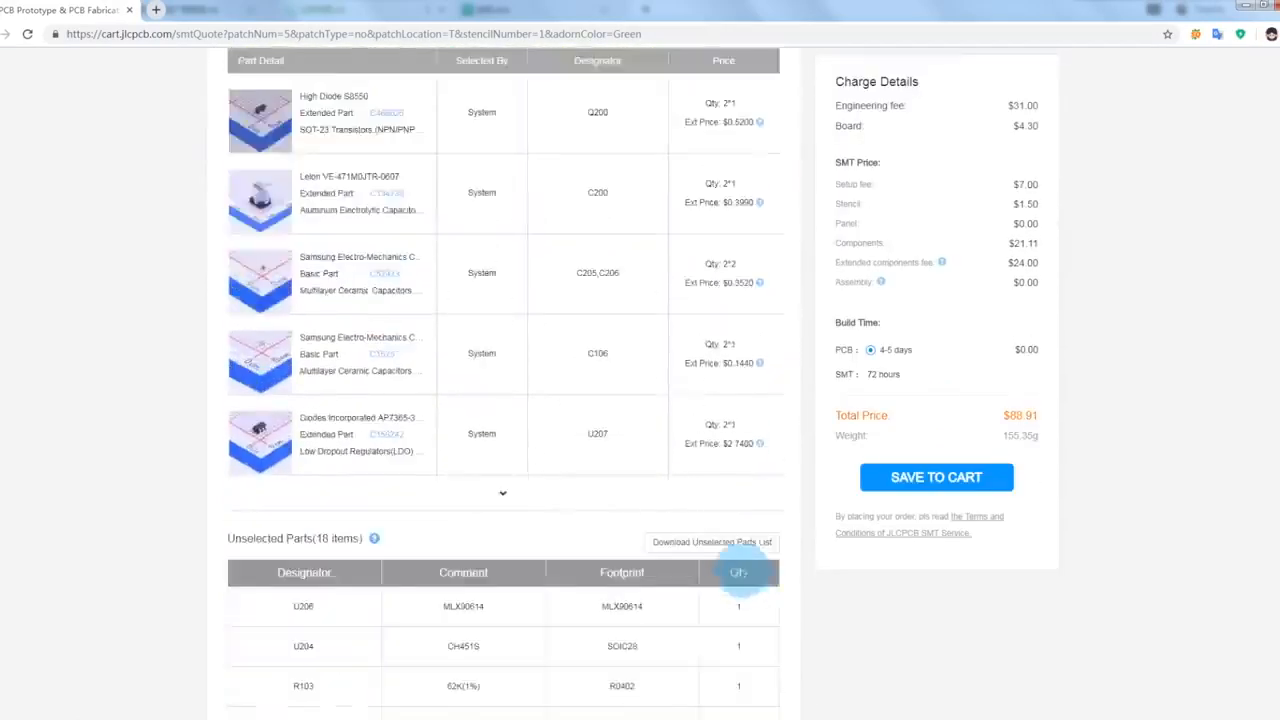
pyautogui.scroll(-3)
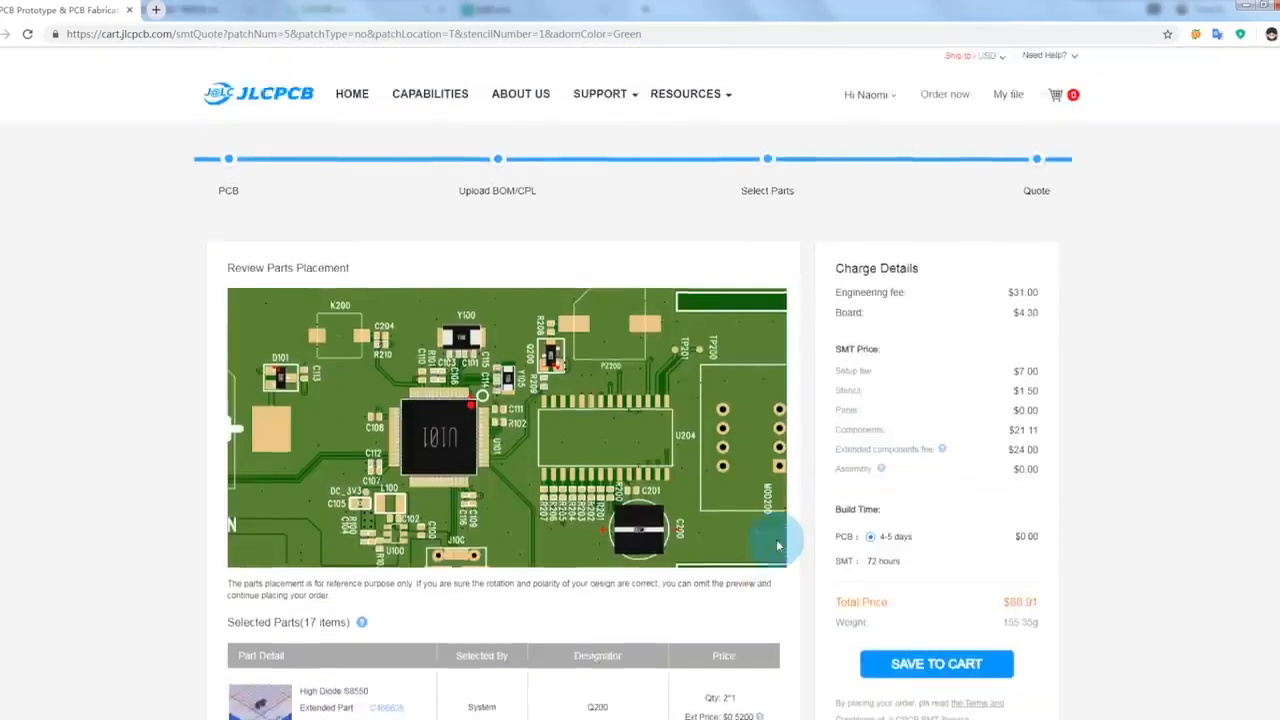
pyautogui.scroll(-3)
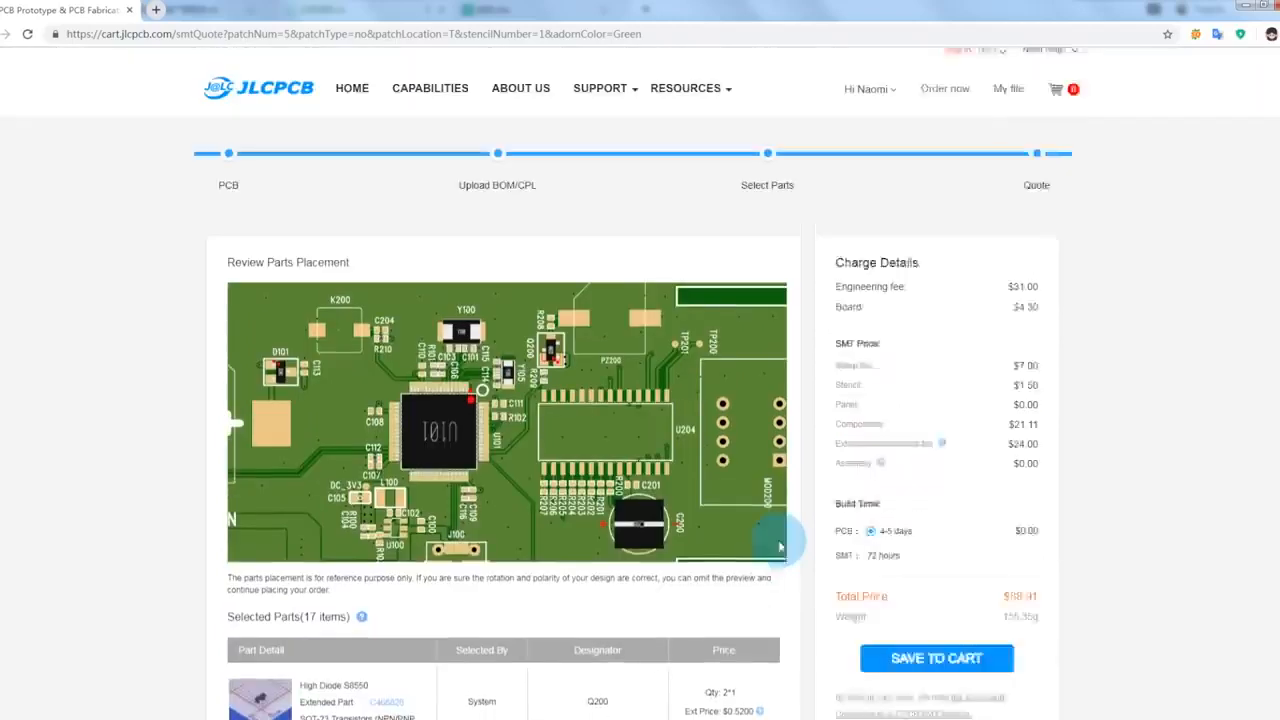
pyautogui.click(936, 657)
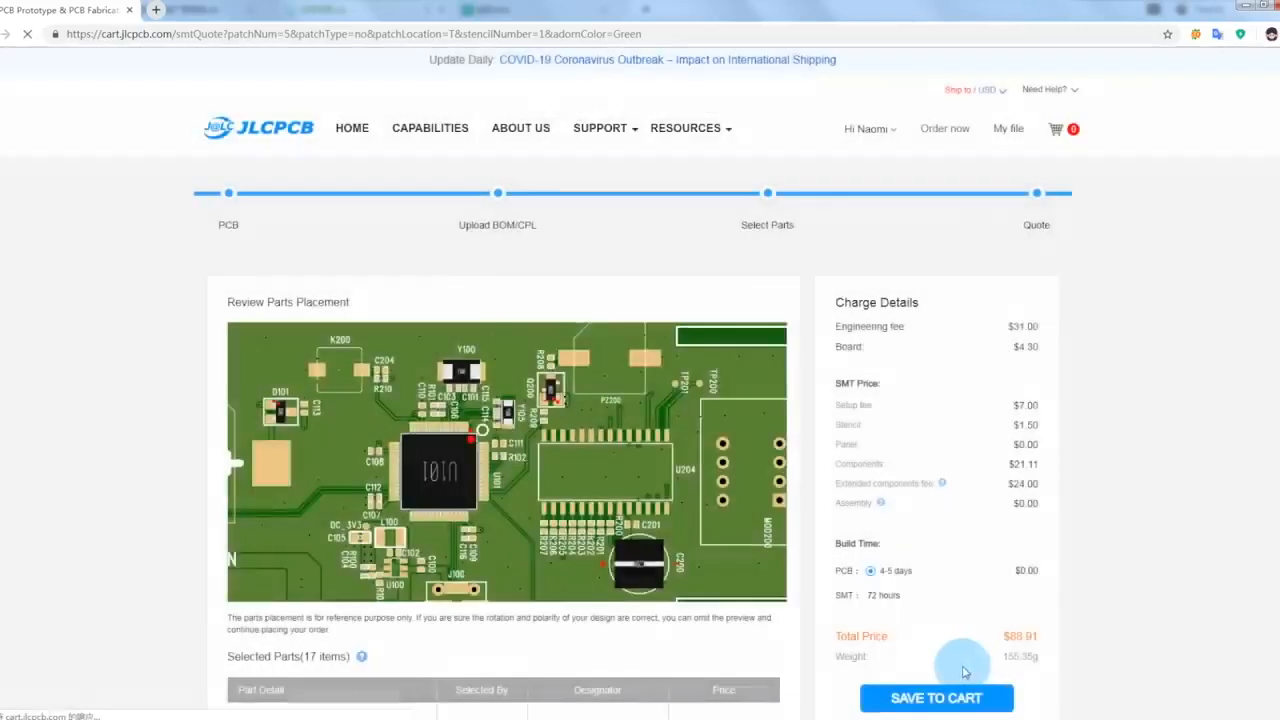
pyautogui.click(936, 697)
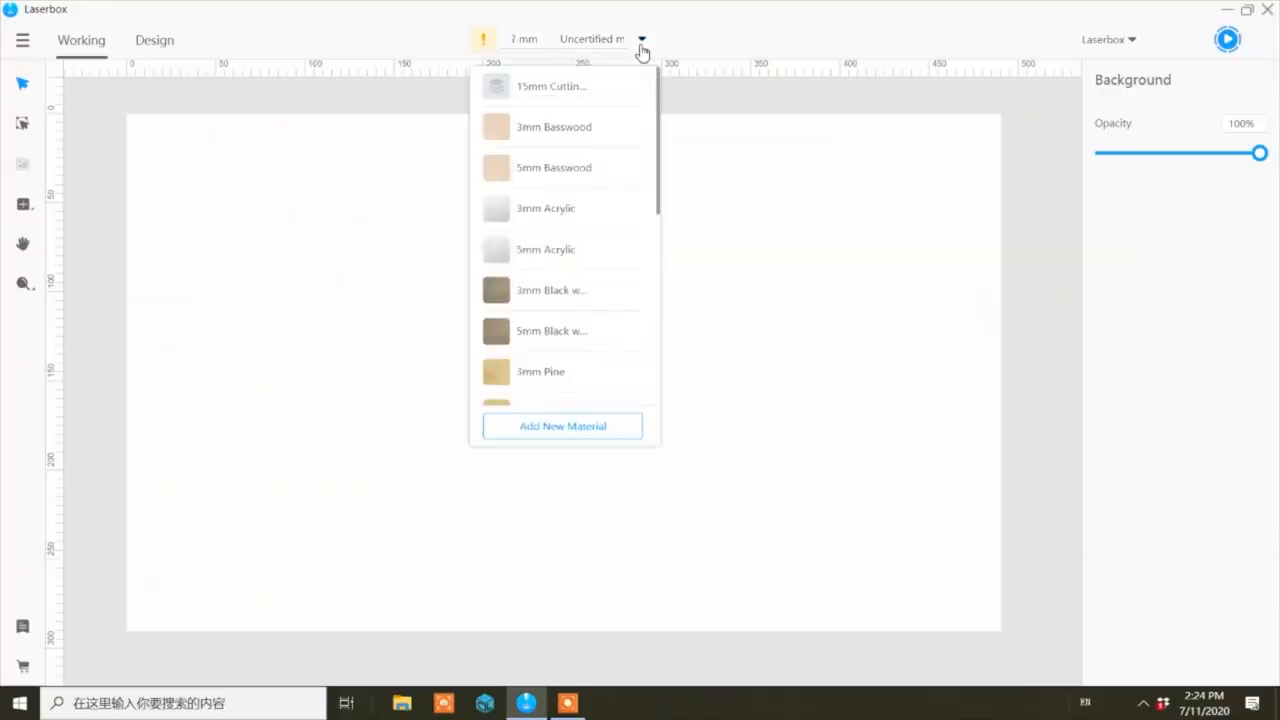
# - Set 3mm acrylic, import SP02 Laser Front, and move it to the sheet's upper left
pyautogui.click(546, 208)
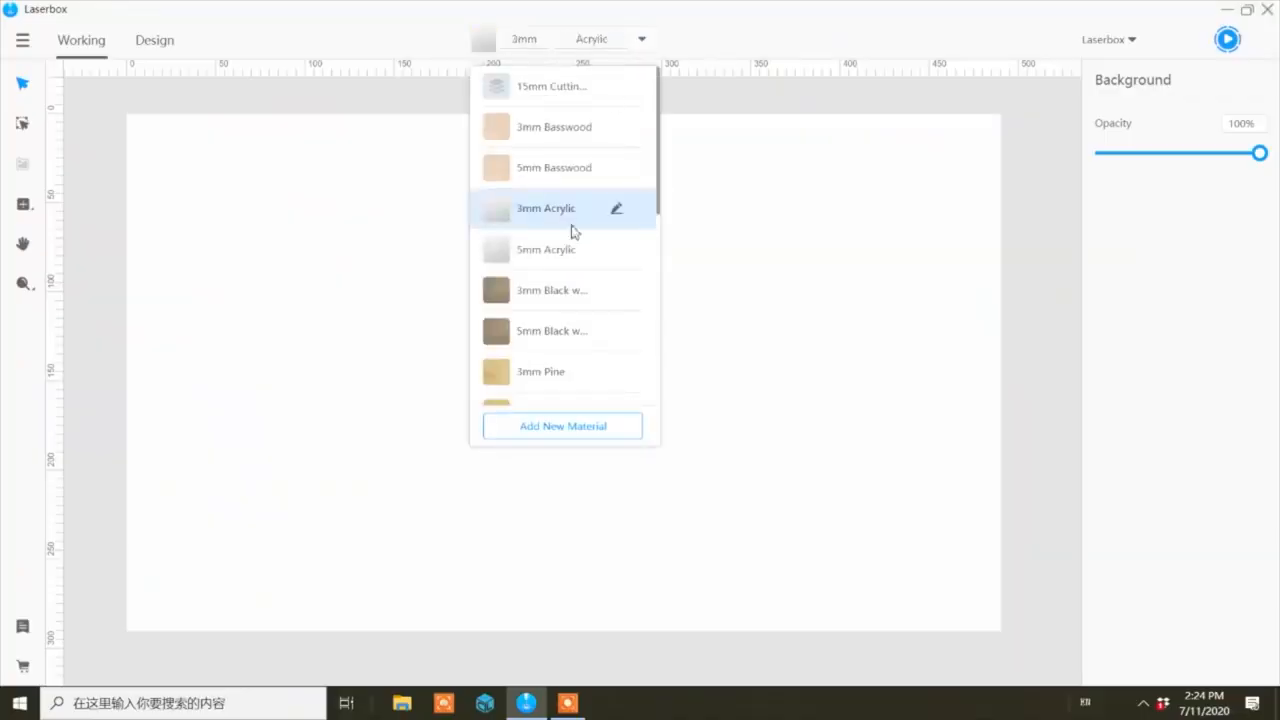
pyautogui.click(546, 208)
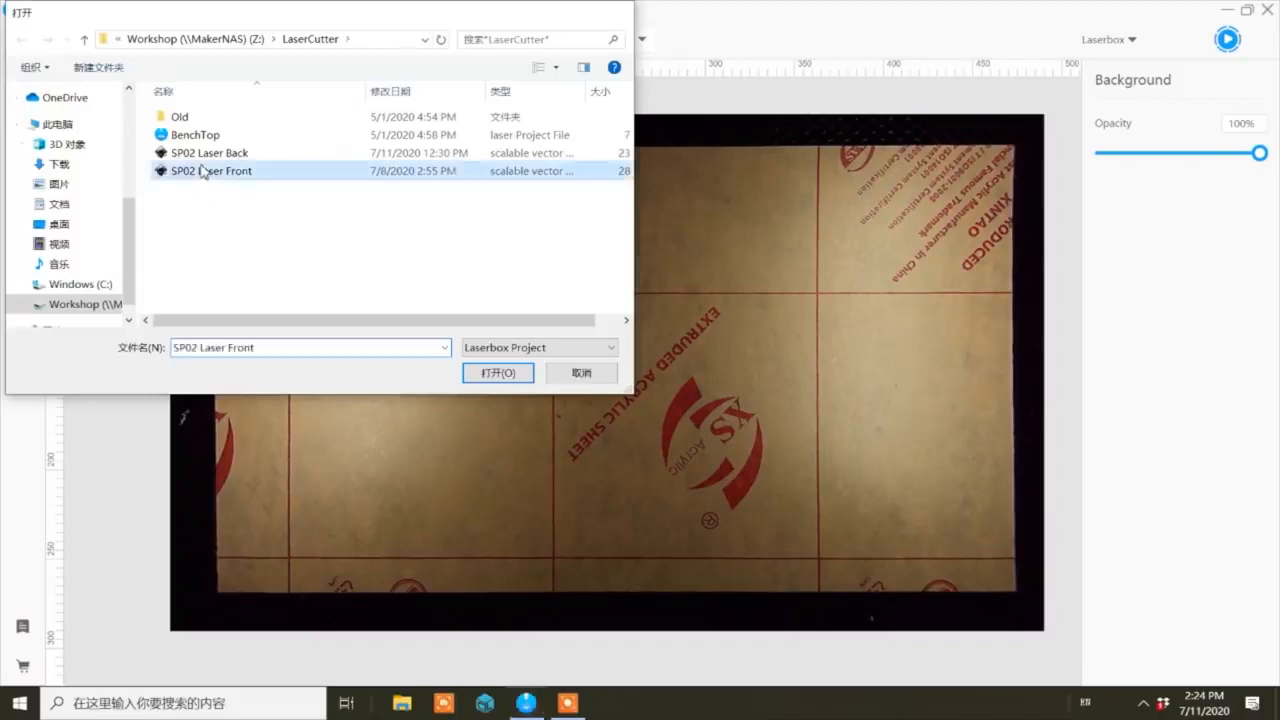
pyautogui.click(498, 373)
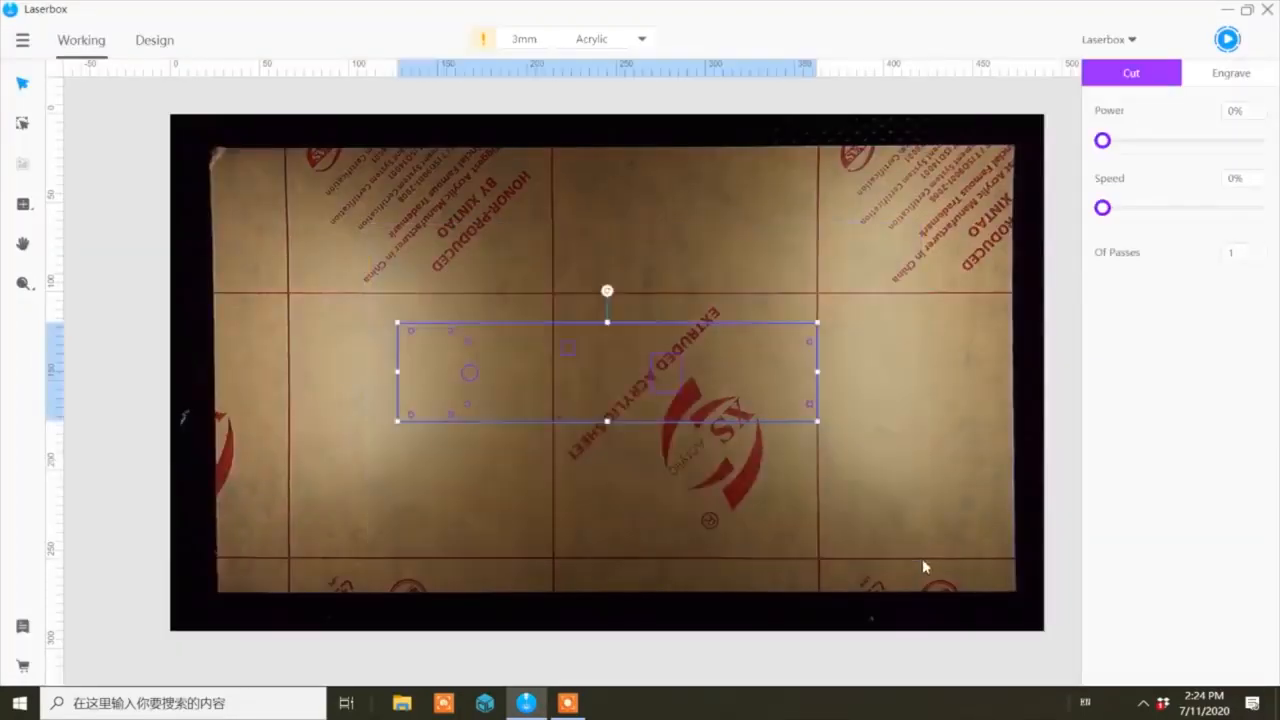
pyautogui.moveTo(607, 372); pyautogui.dragTo(517, 372)
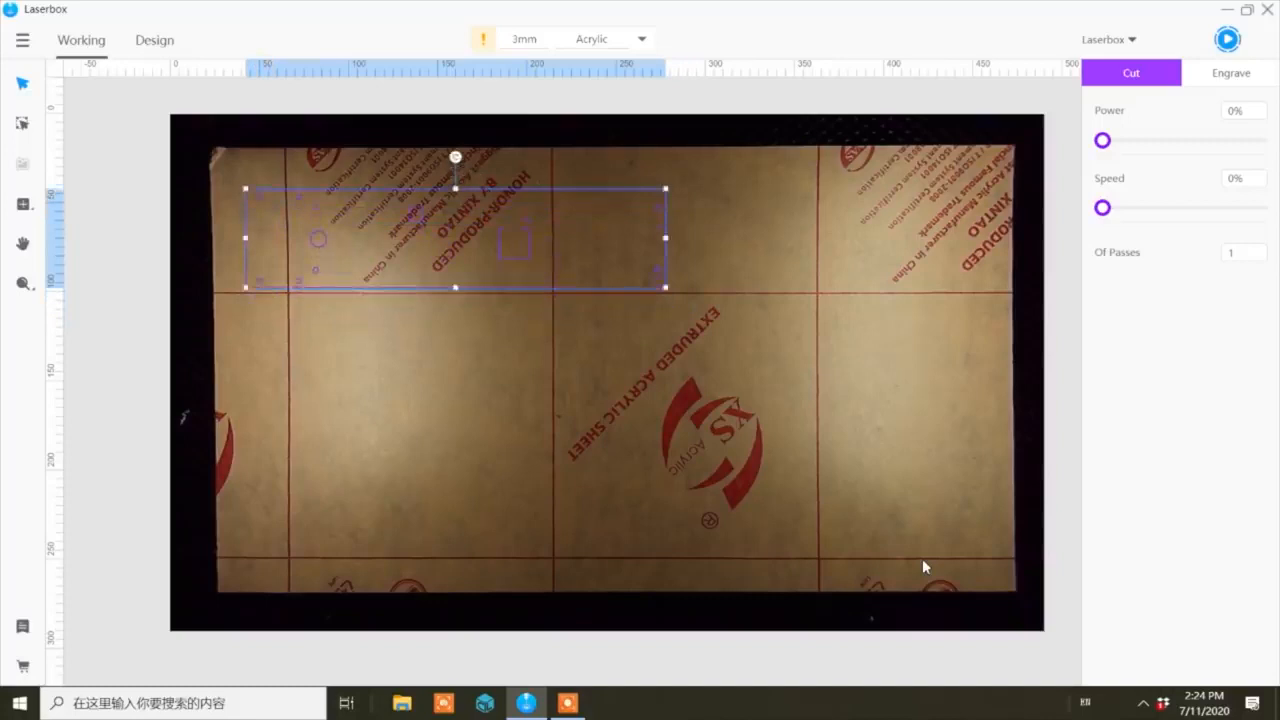
pyautogui.moveTo(1224, 43)
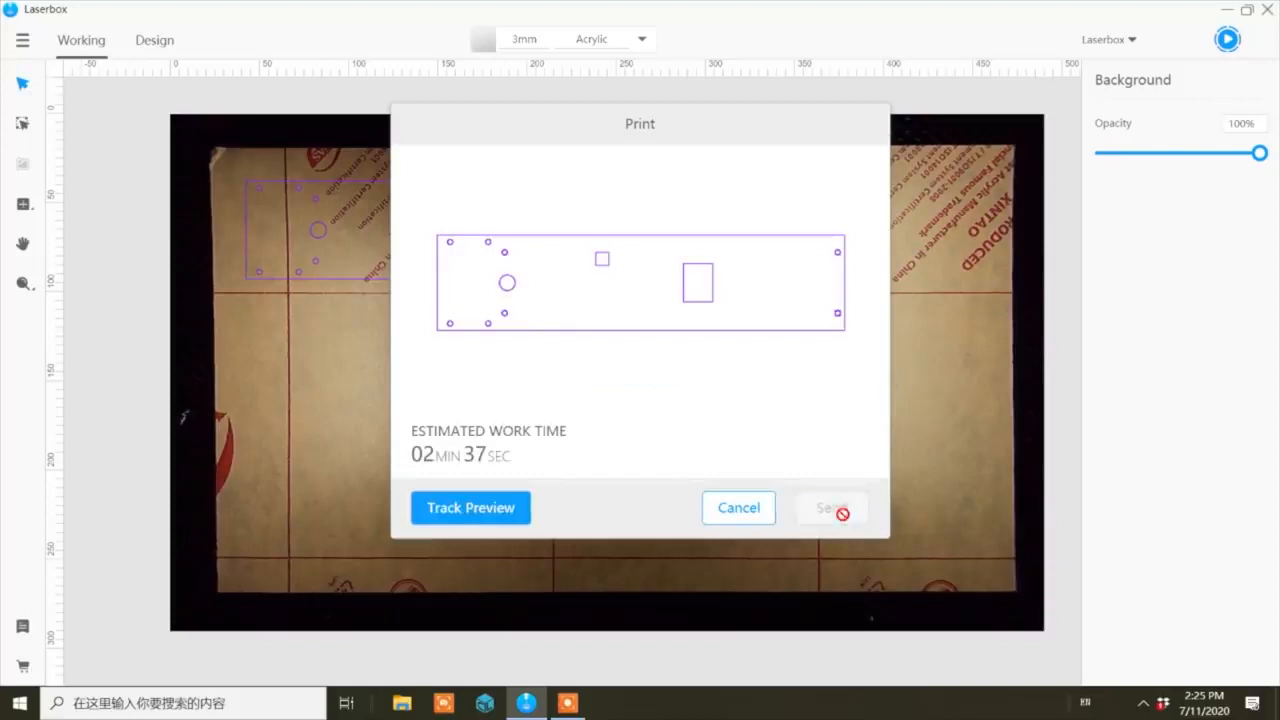
# - Dismiss the Print dialog after its 2 min 37 s preview estimate
pyautogui.click(827, 508)
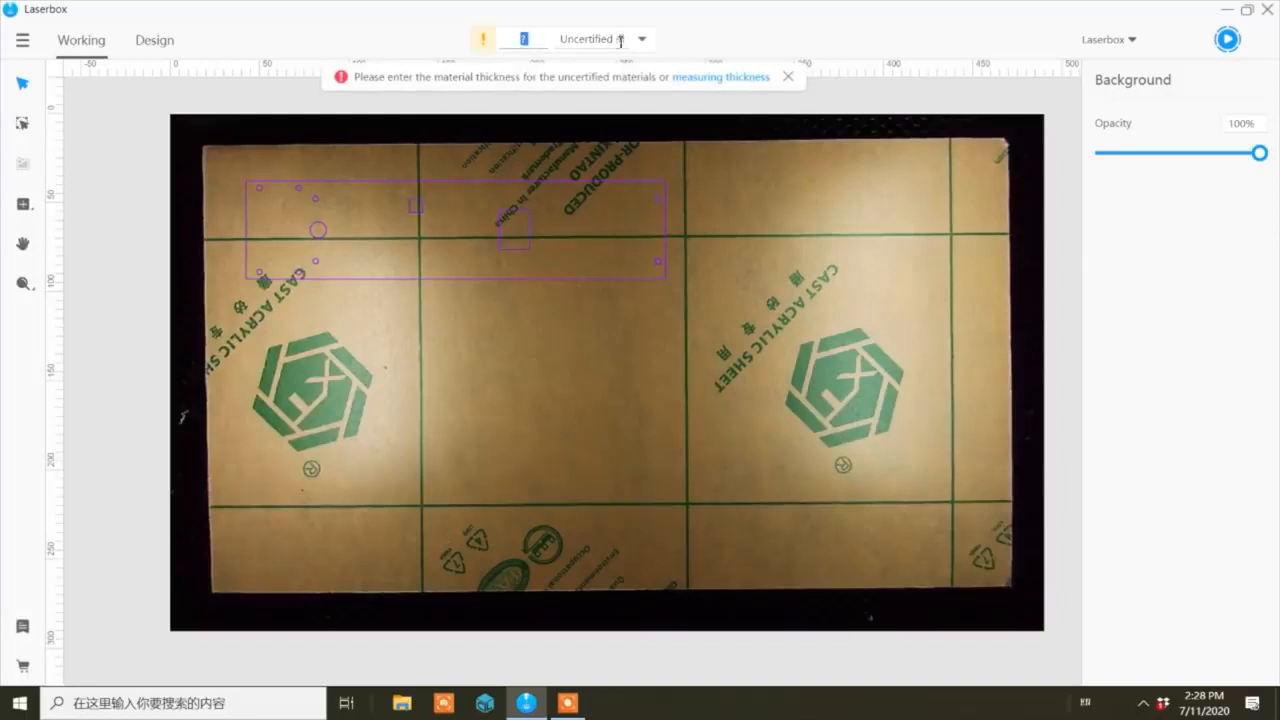
# - Move the second panel to the new sheet's upper left and set 3mm acrylic
pyautogui.click(455, 230)
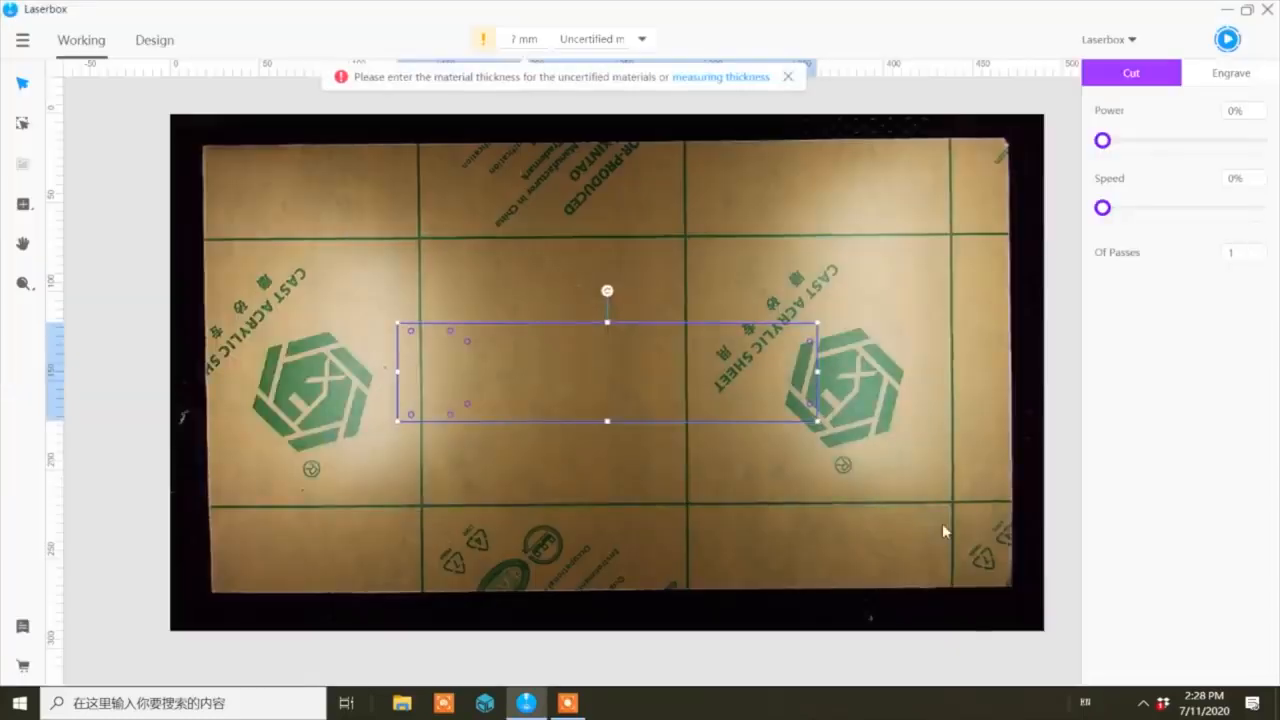
pyautogui.moveTo(607, 370); pyautogui.dragTo(420, 353)
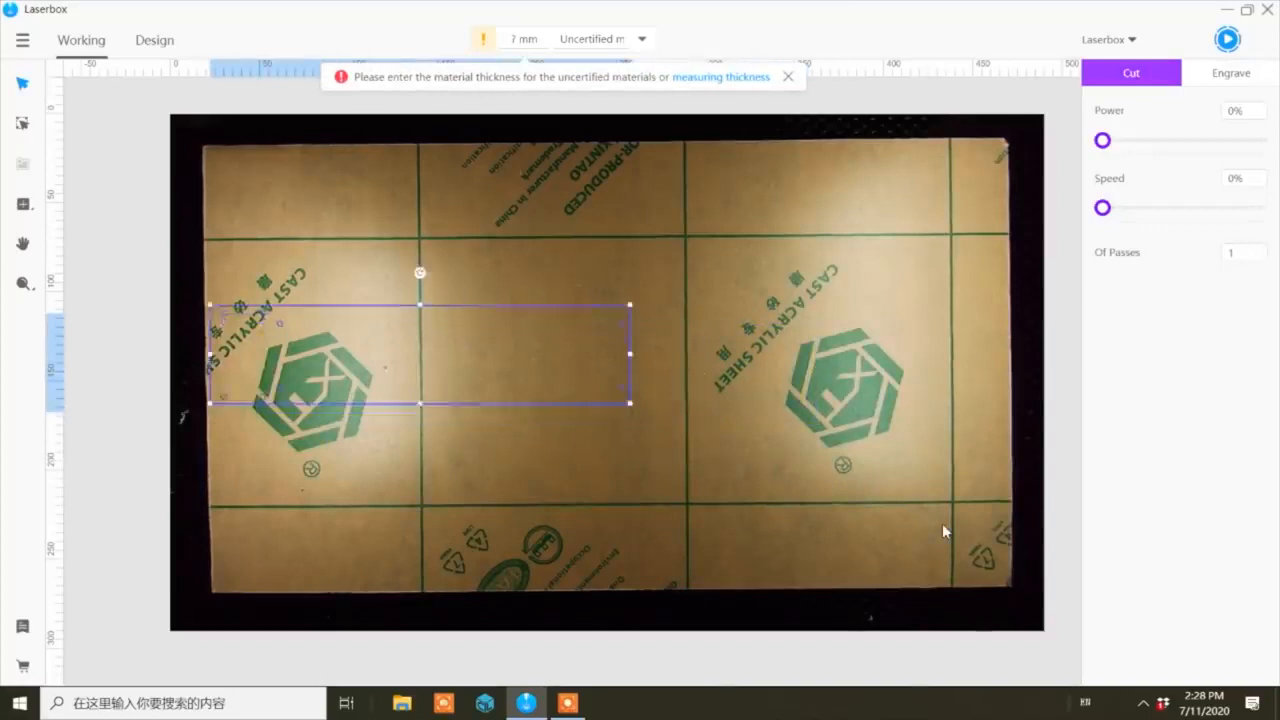
pyautogui.moveTo(420, 355); pyautogui.dragTo(437, 238)
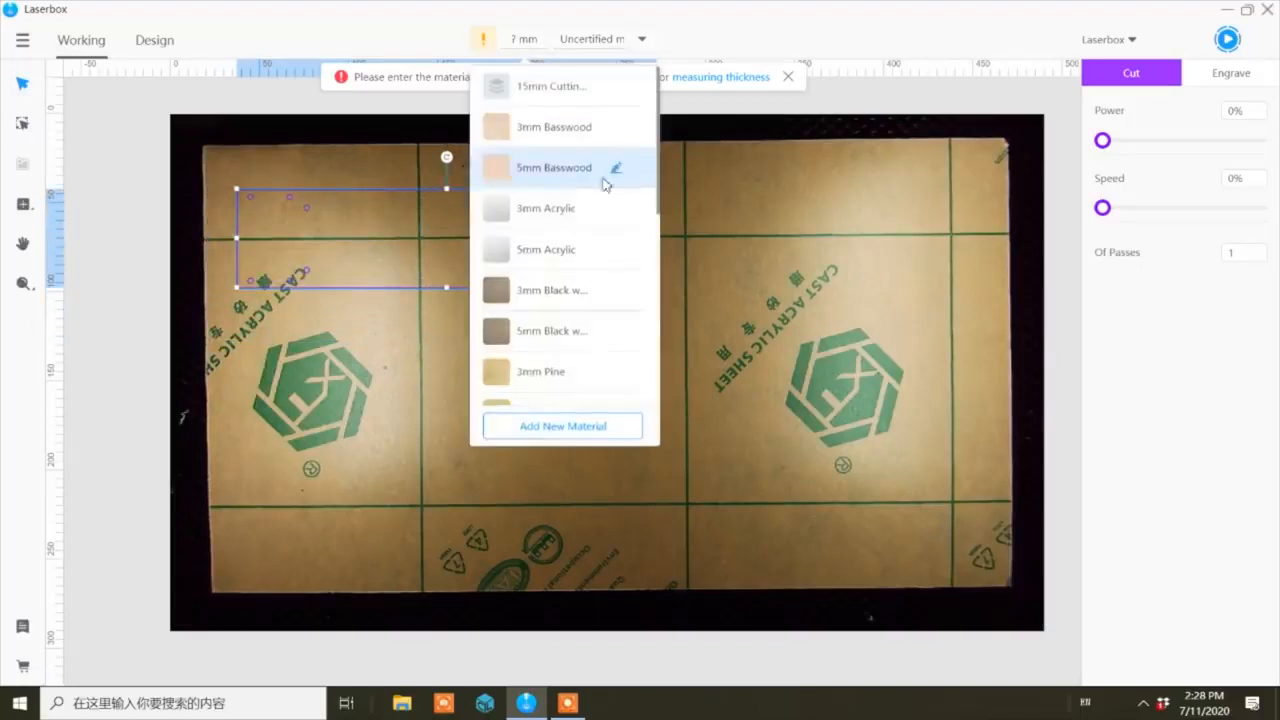
pyautogui.click(543, 208)
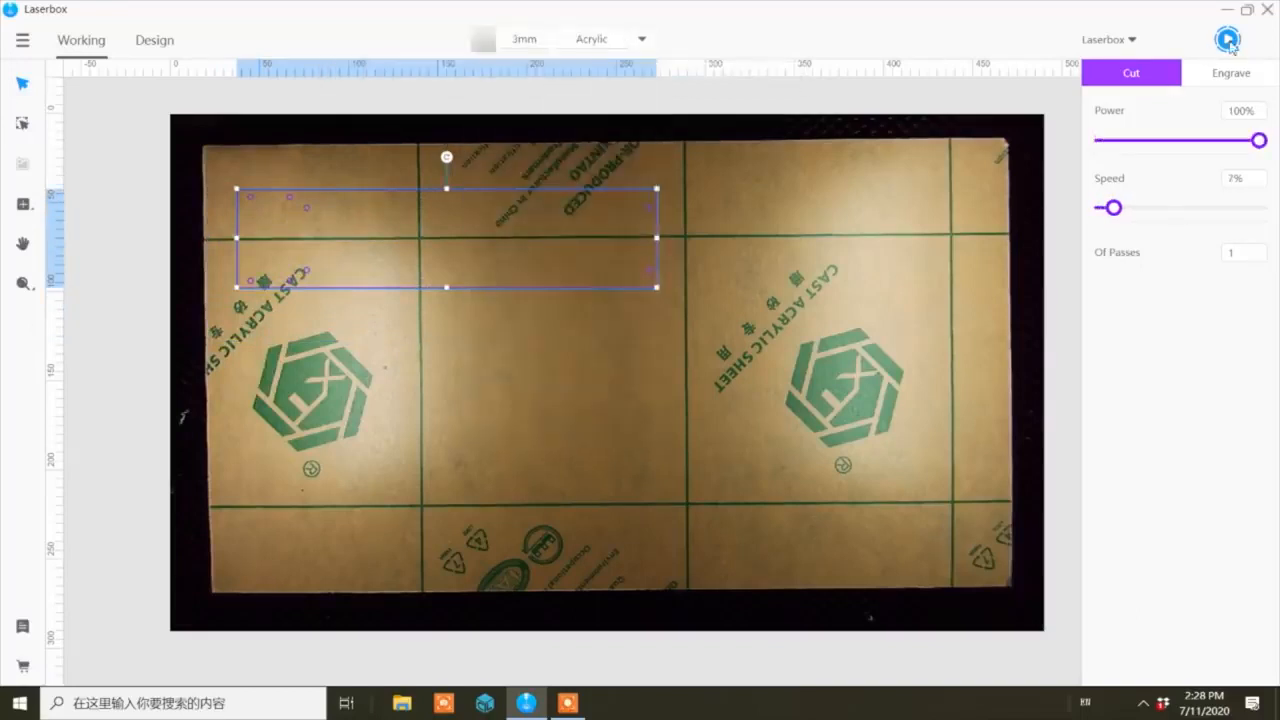